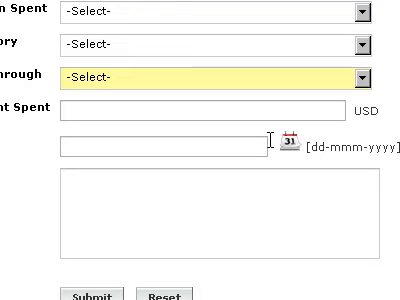
pyautogui.moveTo(237, 68)
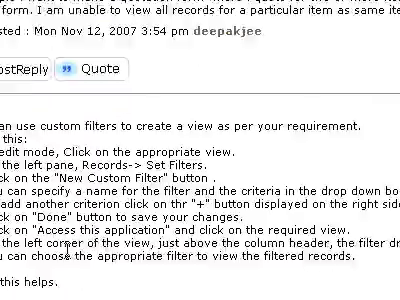
# - Scroll to bring up the expenseform View configuration with its preview, criteria and display settings
pyautogui.scroll(-3)
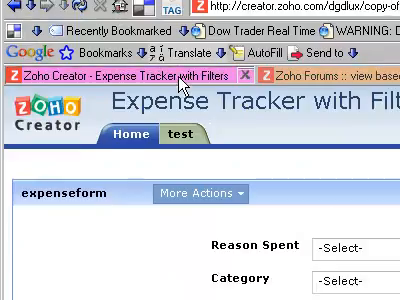
pyautogui.scroll(-3)
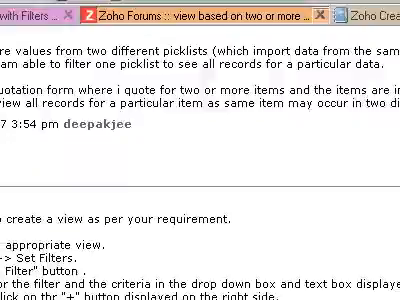
pyautogui.scroll(-3)
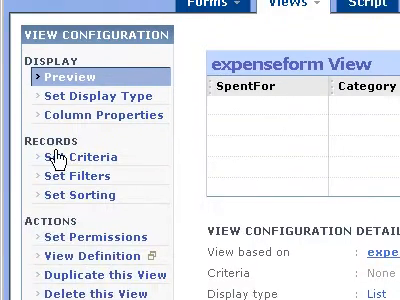
# - Go to Set Filters for the expenseform View and scroll to the empty custom filter list
pyautogui.click(67, 140)
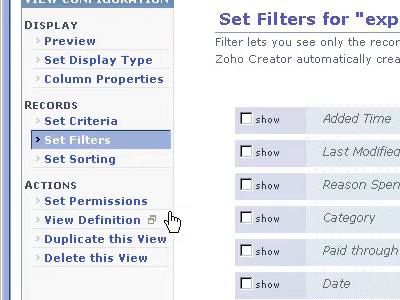
pyautogui.scroll(-3)
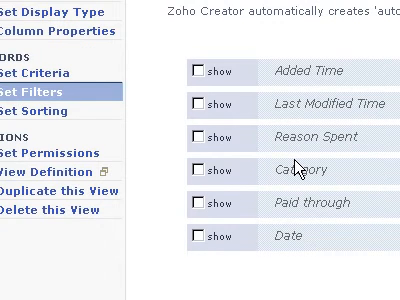
pyautogui.scroll(-3)
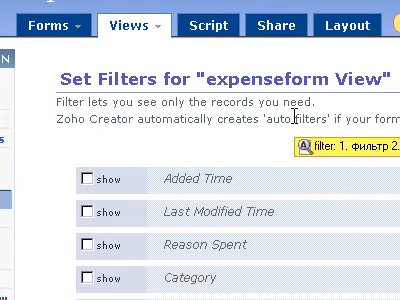
pyautogui.scroll(3)
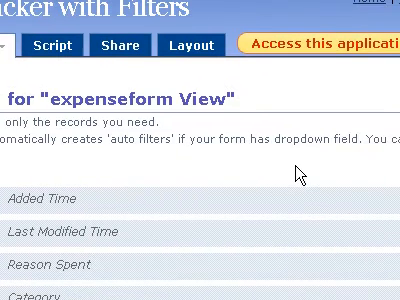
pyautogui.scroll(-3)
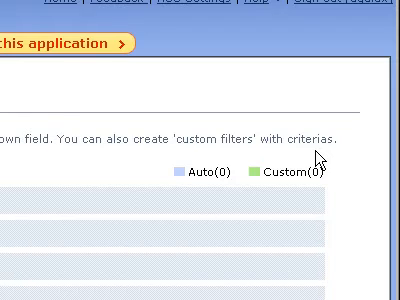
pyautogui.scroll(-3)
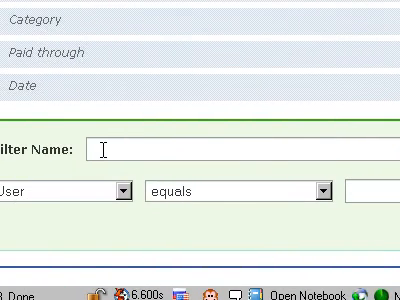
# - Create custom filter 'business' where Reason Spent contains 'Business', and save it
pyautogui.write('business')
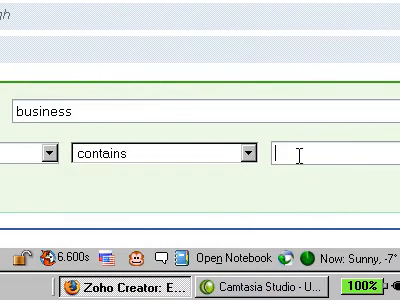
pyautogui.write('Business')
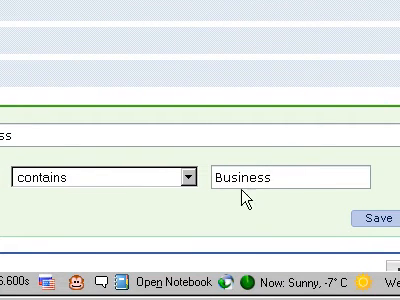
pyautogui.click(280, 177)
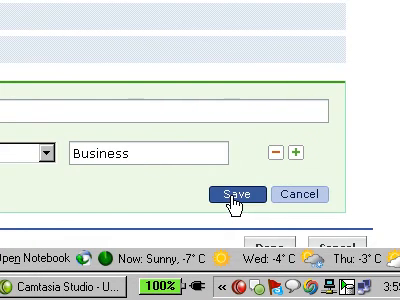
pyautogui.click(234, 194)
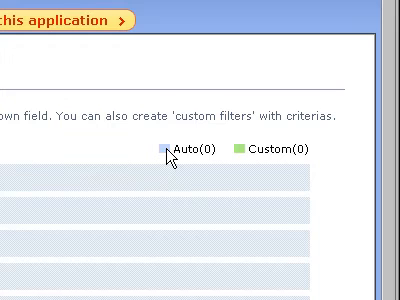
pyautogui.moveTo(296, 151)
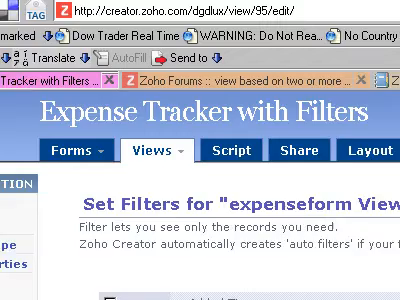
# - Scroll down the live Expense Tracker app past the entry forms to the records view
pyautogui.scroll(-3)
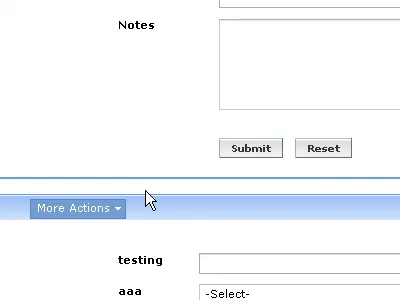
pyautogui.scroll(-3)
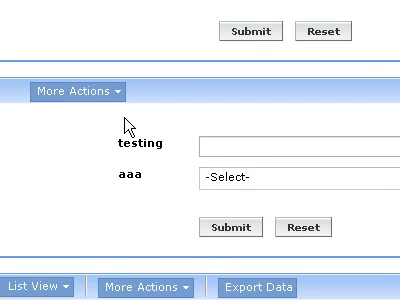